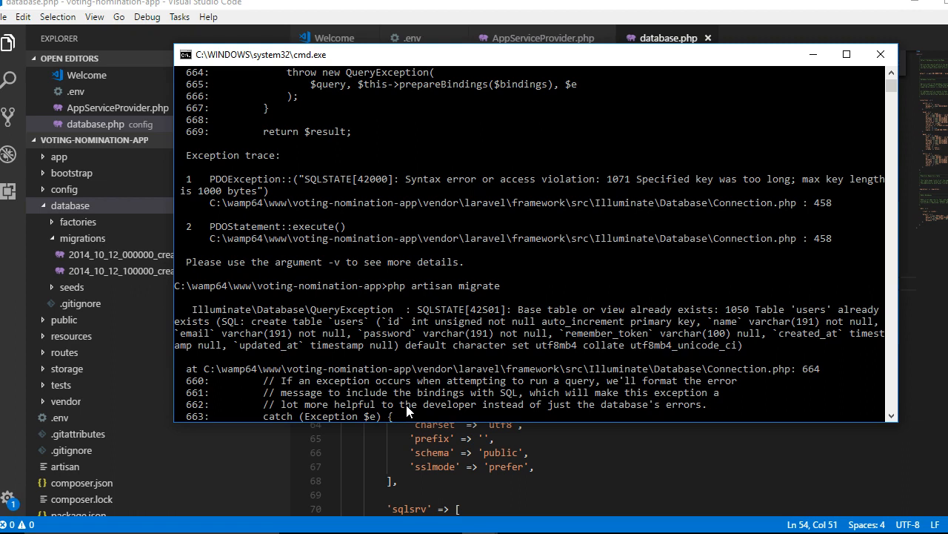
pyautogui.moveTo(641, 244)
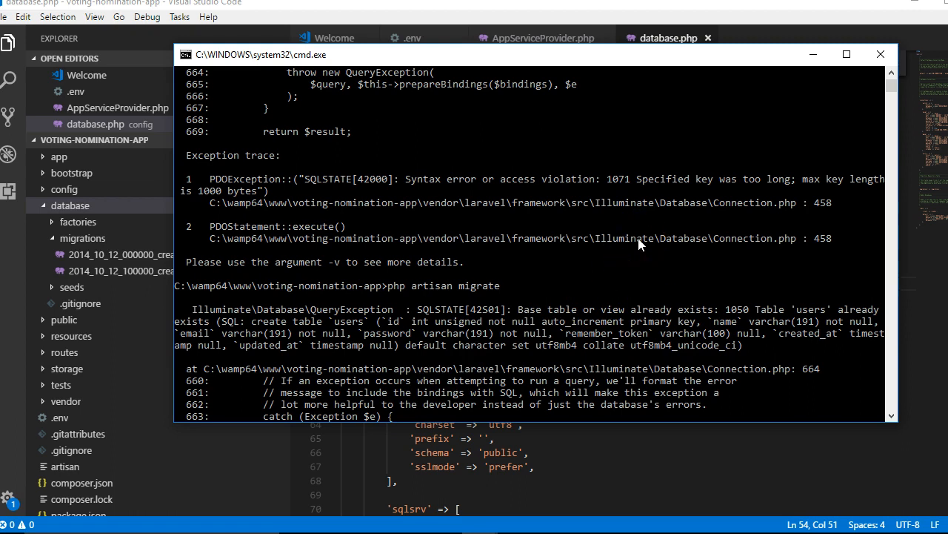
pyautogui.moveTo(585, 196)
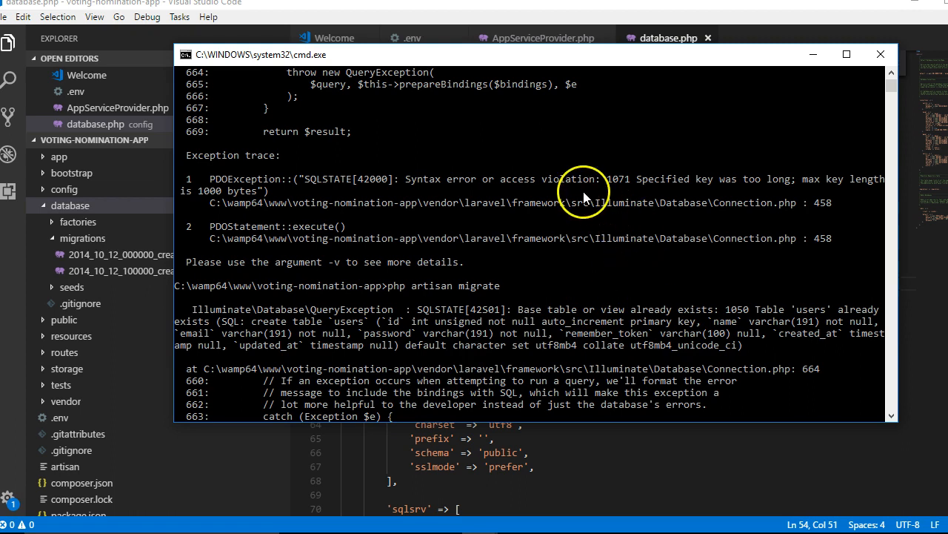
pyautogui.moveTo(393, 200)
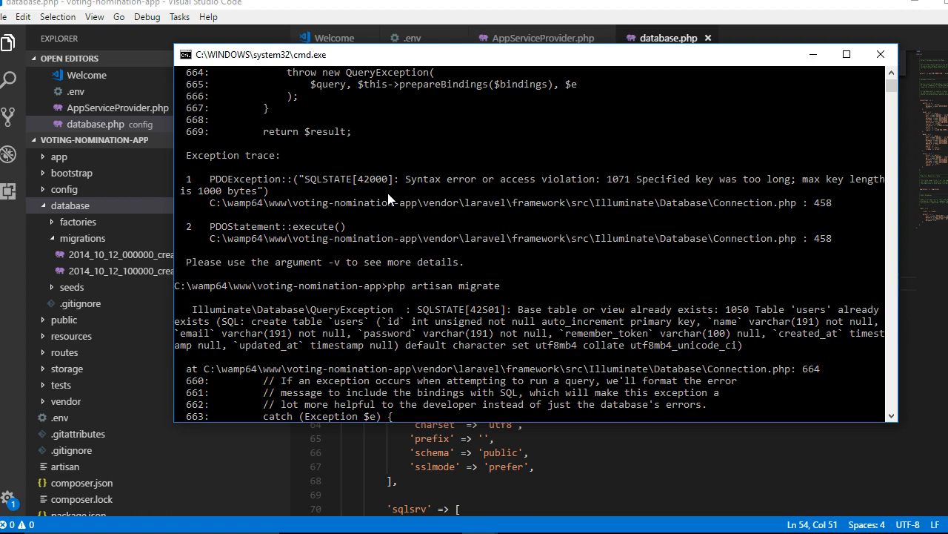
pyautogui.moveTo(641, 186)
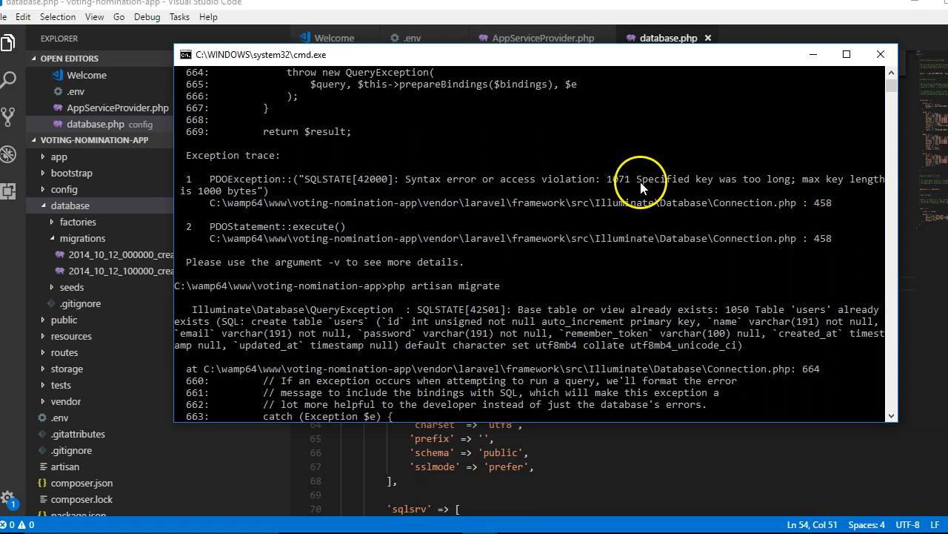
pyautogui.moveTo(611, 192)
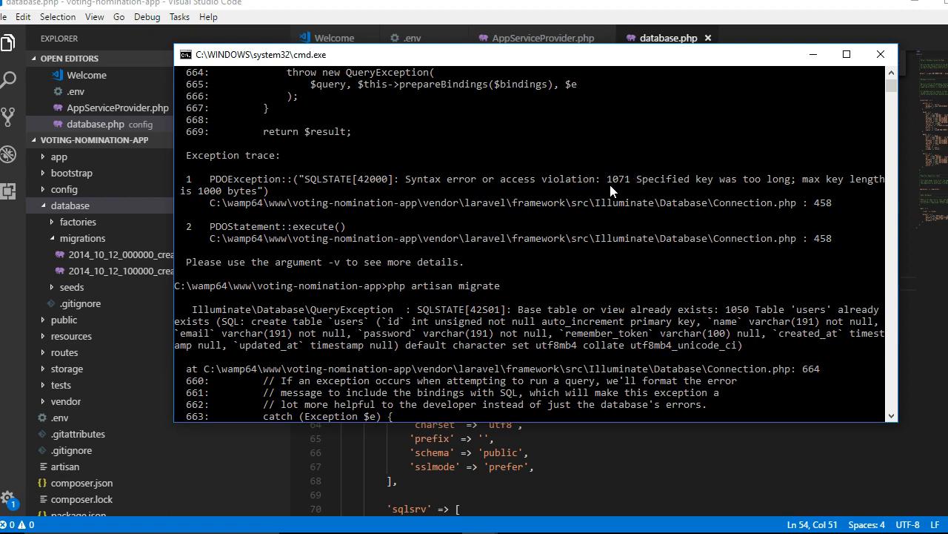
pyautogui.moveTo(637, 192)
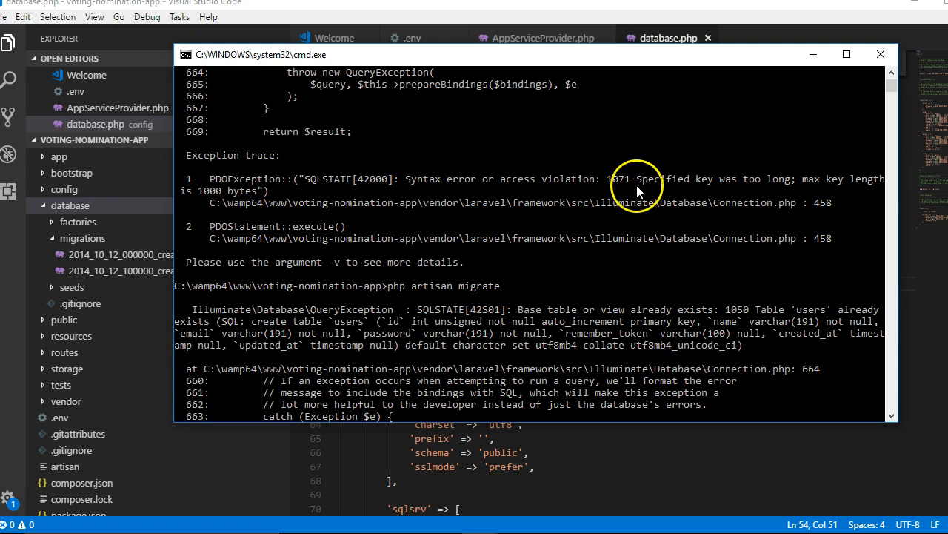
pyautogui.moveTo(676, 192)
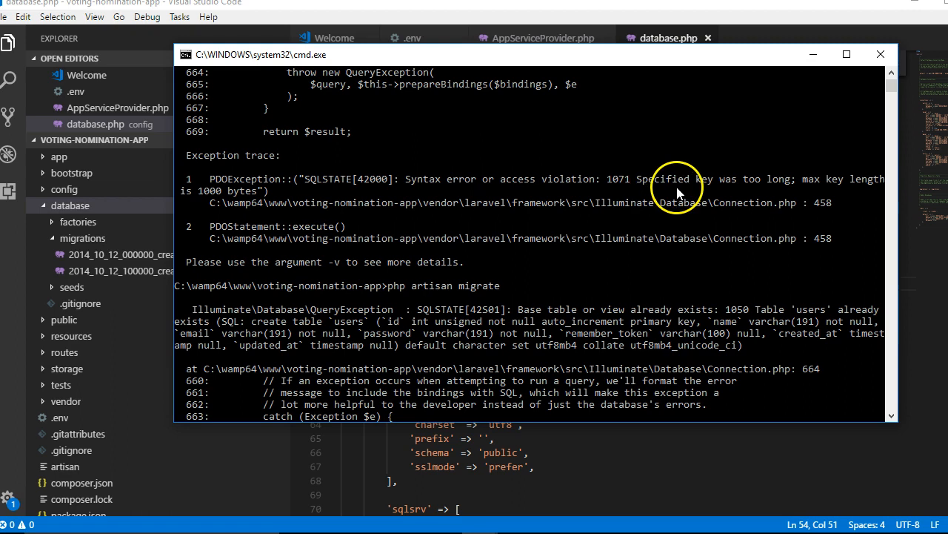
pyautogui.moveTo(778, 194)
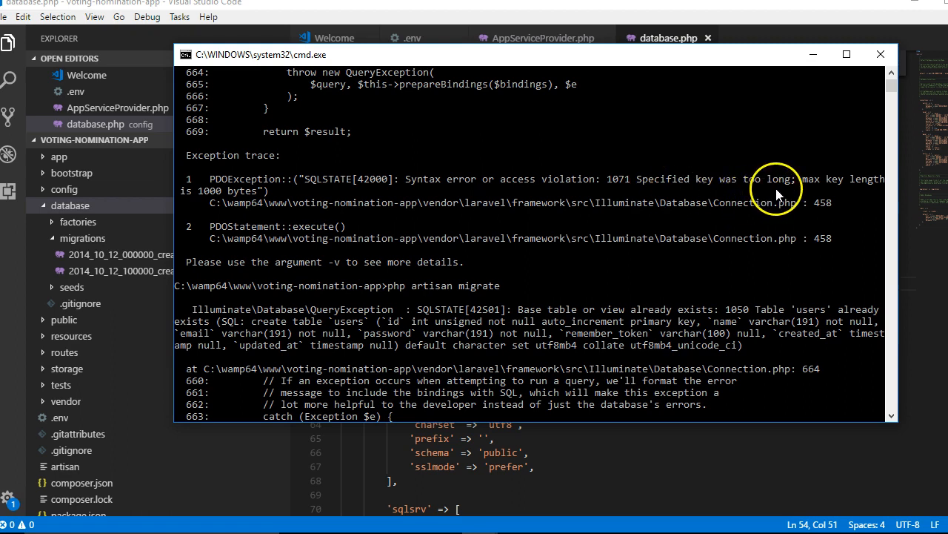
pyautogui.moveTo(226, 196)
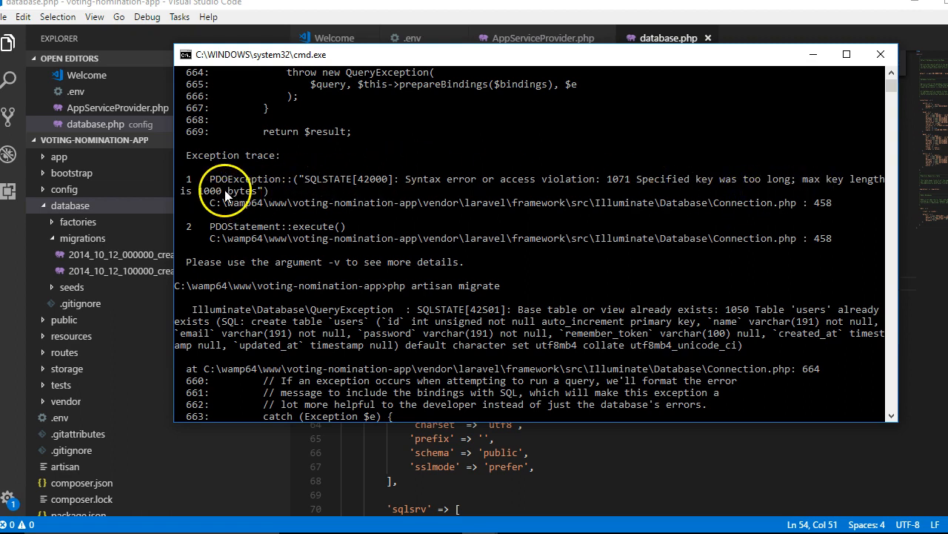
# Step: Review the Schema facade import and defaultStringLength(191) call in AppServiceProvider.php after the 1071 error
pyautogui.doubleClick(211, 191)
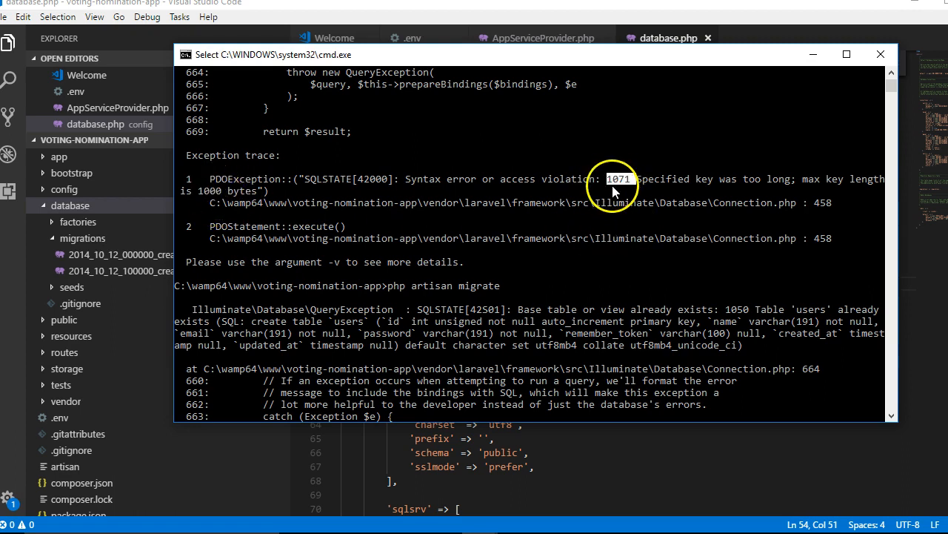
pyautogui.moveTo(606, 211)
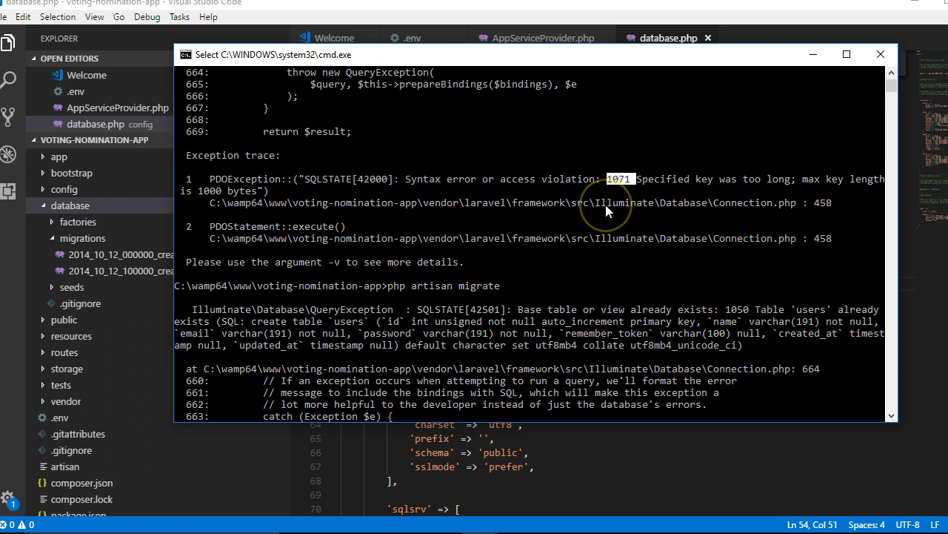
pyautogui.moveTo(574, 372)
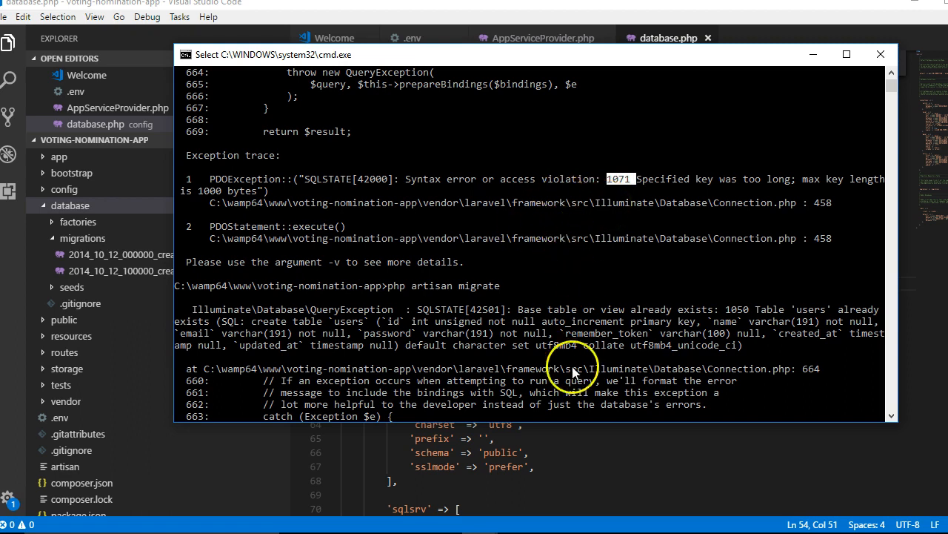
pyautogui.moveTo(639, 226)
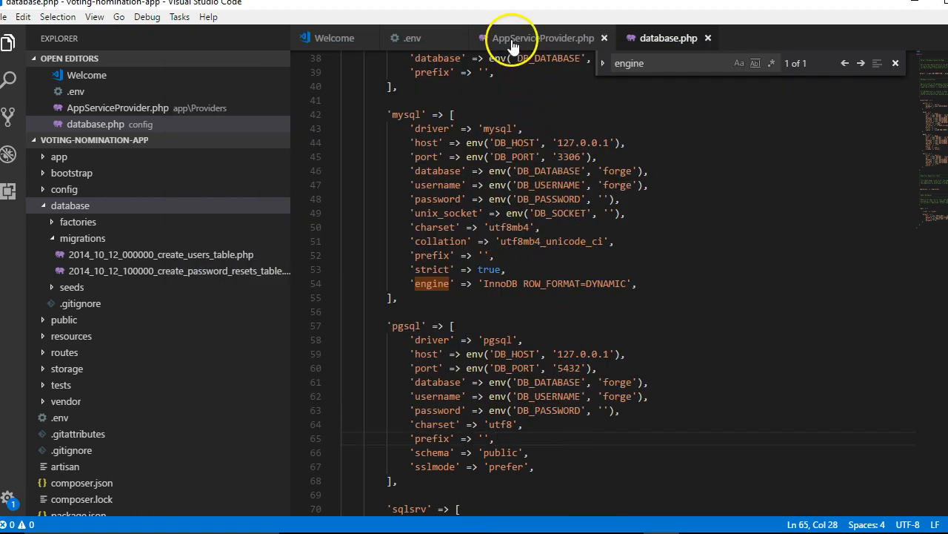
pyautogui.click(543, 37)
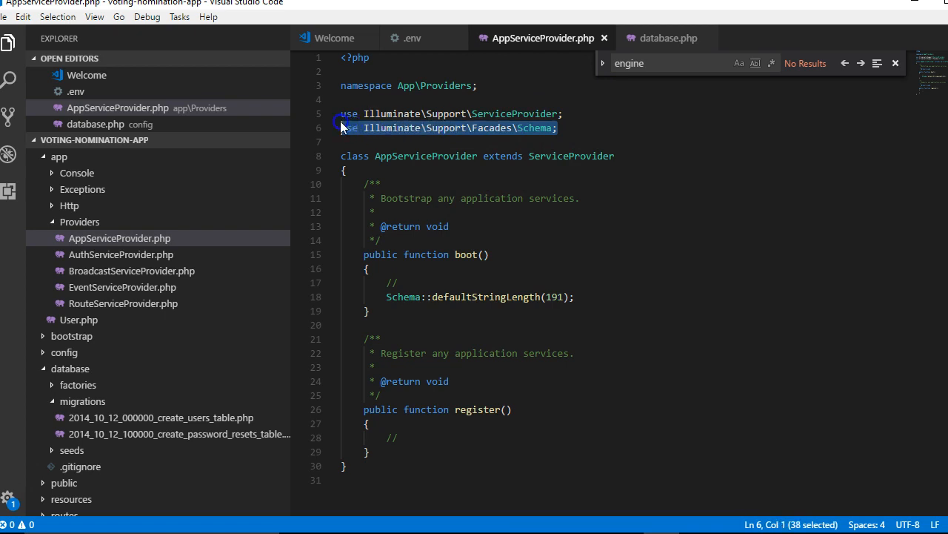
pyautogui.moveTo(526, 137)
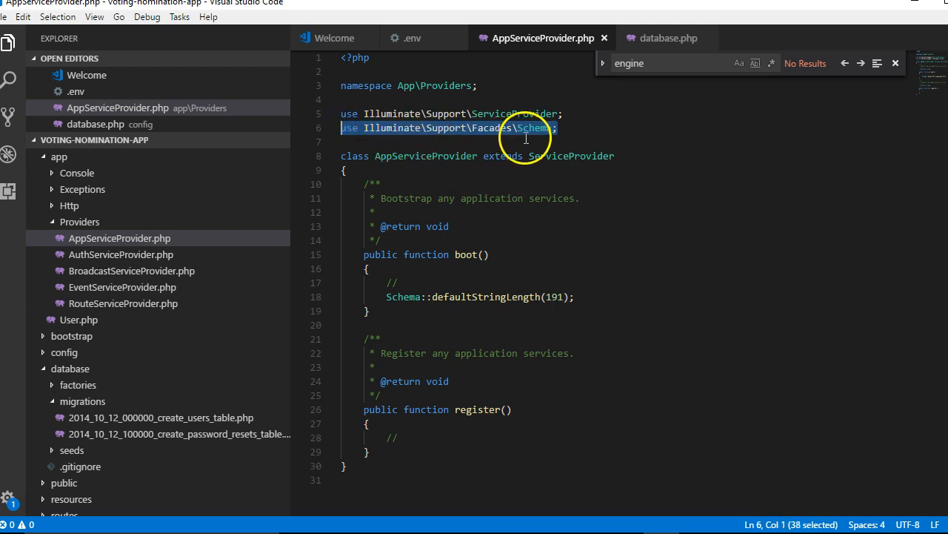
pyautogui.click(526, 141)
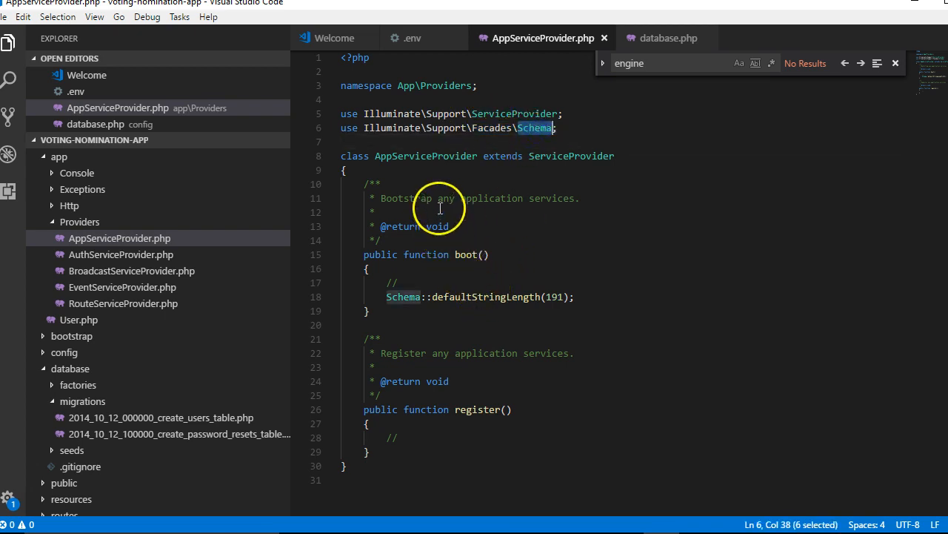
pyautogui.moveTo(590, 302)
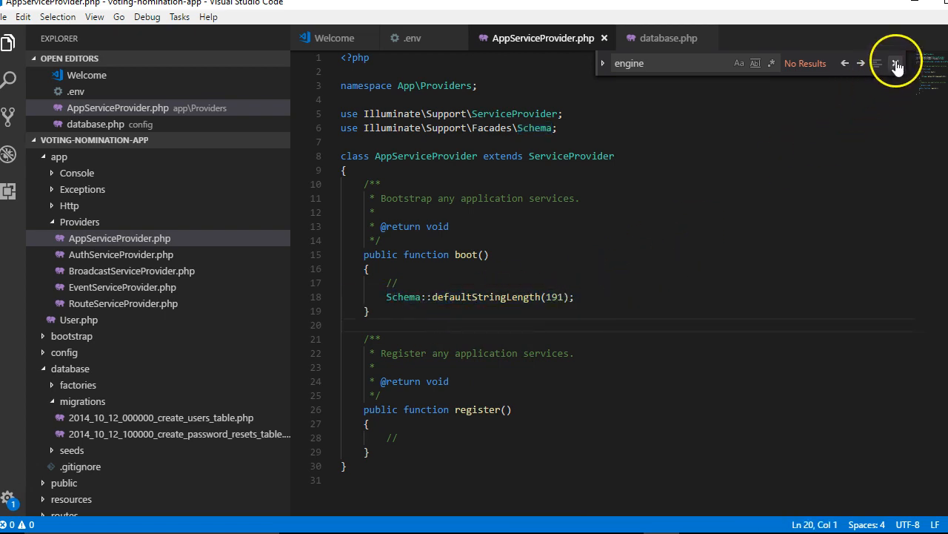
pyautogui.click(895, 63)
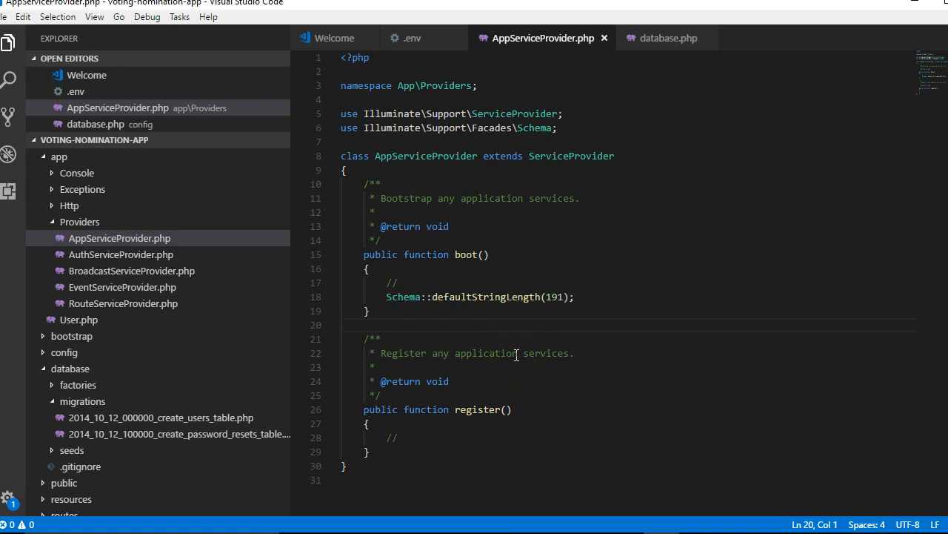
pyautogui.moveTo(492, 260)
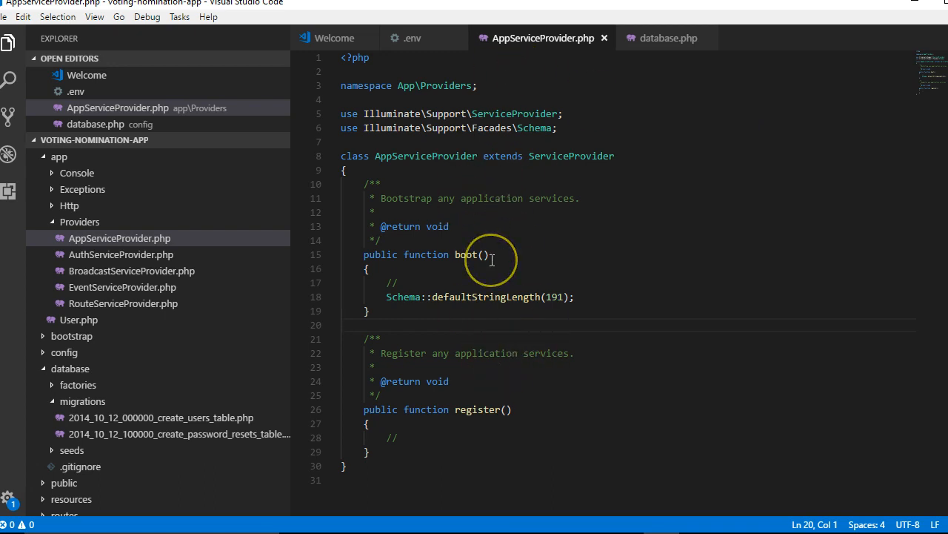
pyautogui.moveTo(286, 256)
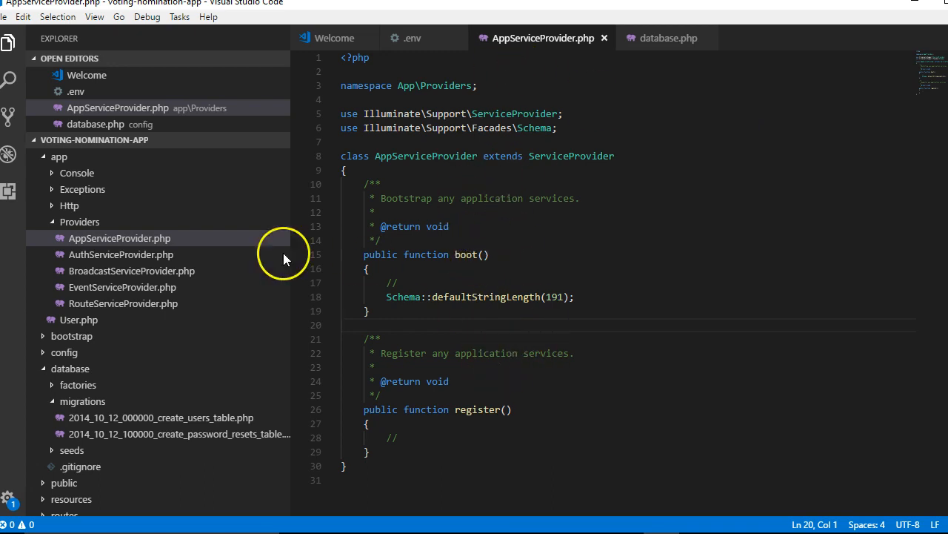
pyautogui.click(58, 156)
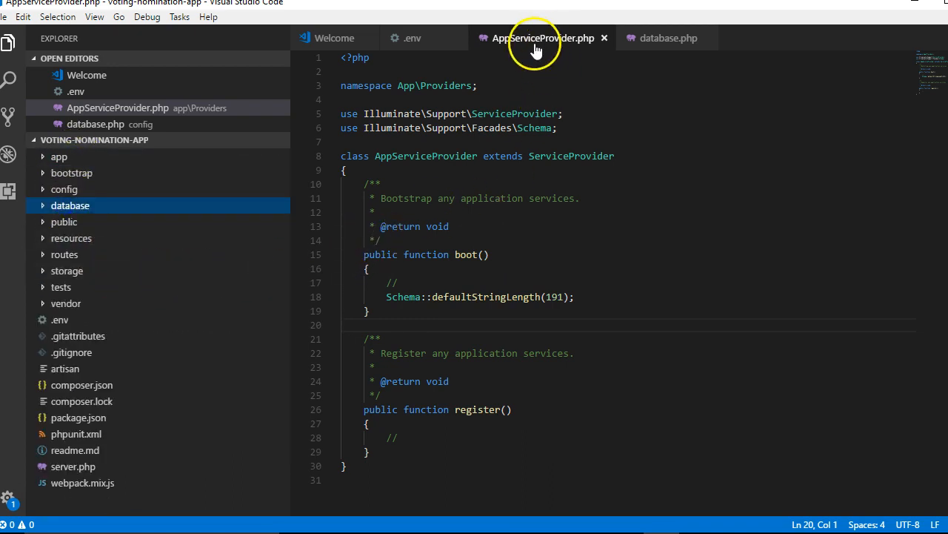
pyautogui.moveTo(537, 38)
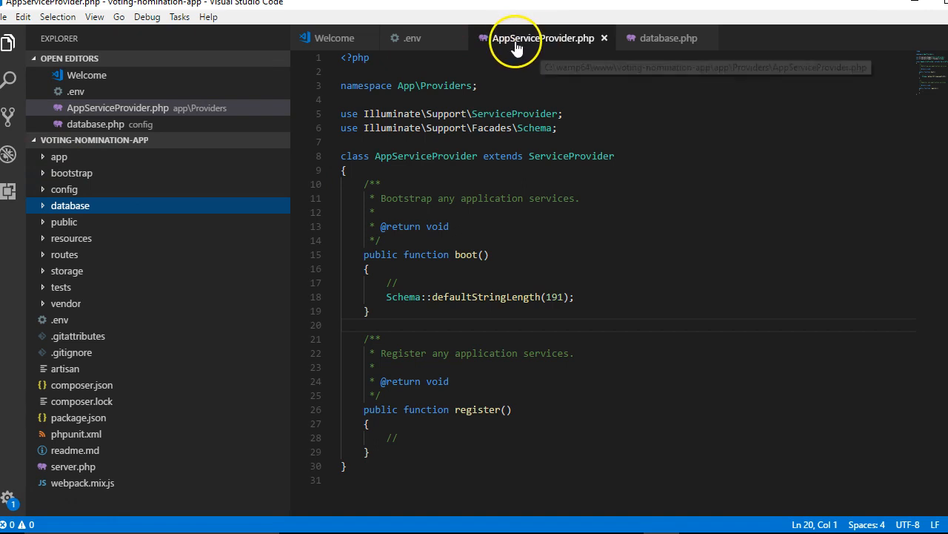
pyautogui.click(59, 157)
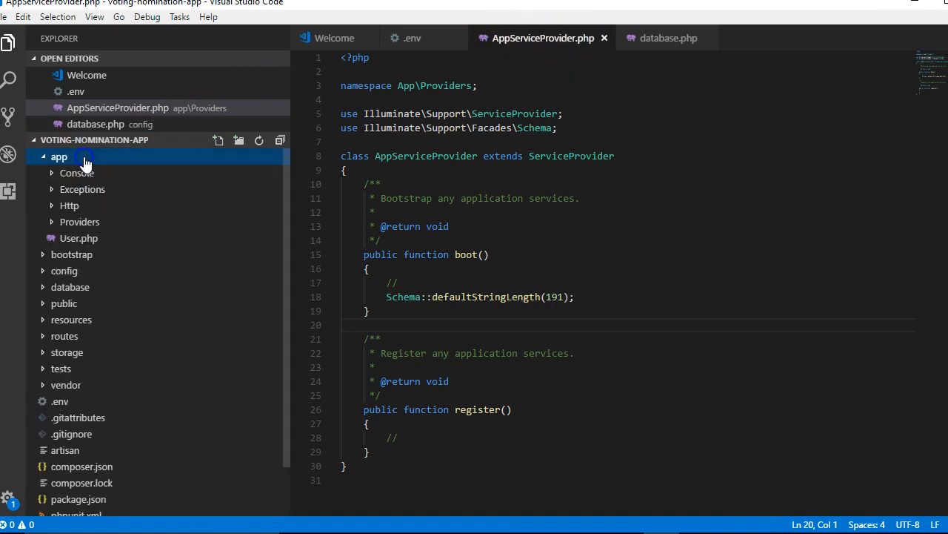
pyautogui.click(80, 221)
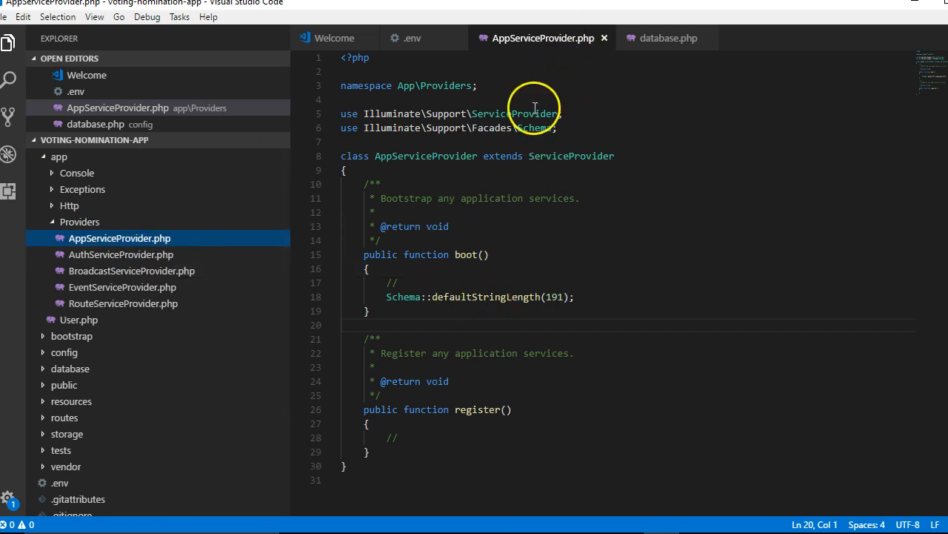
pyautogui.click(58, 157)
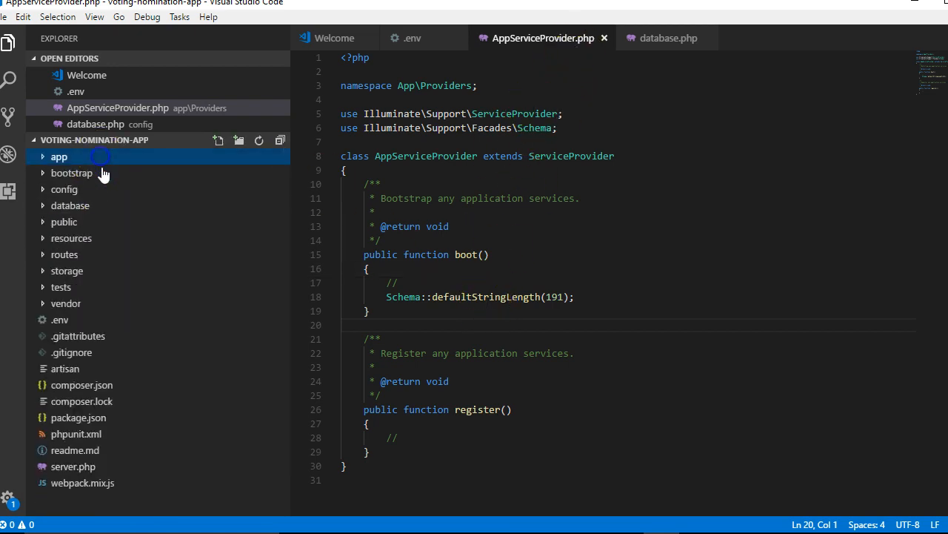
pyautogui.click(65, 189)
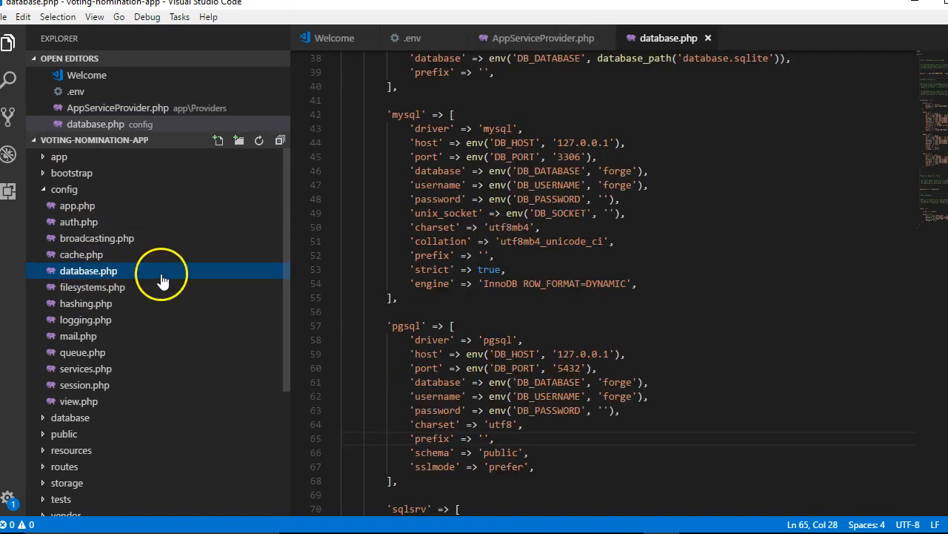
# Step: Check the mysql 'engine' => 'InnoDB ROW_FORMAT=DYNAMIC' line in config/database.php, undoing a stray 'n'
pyautogui.scroll(3)
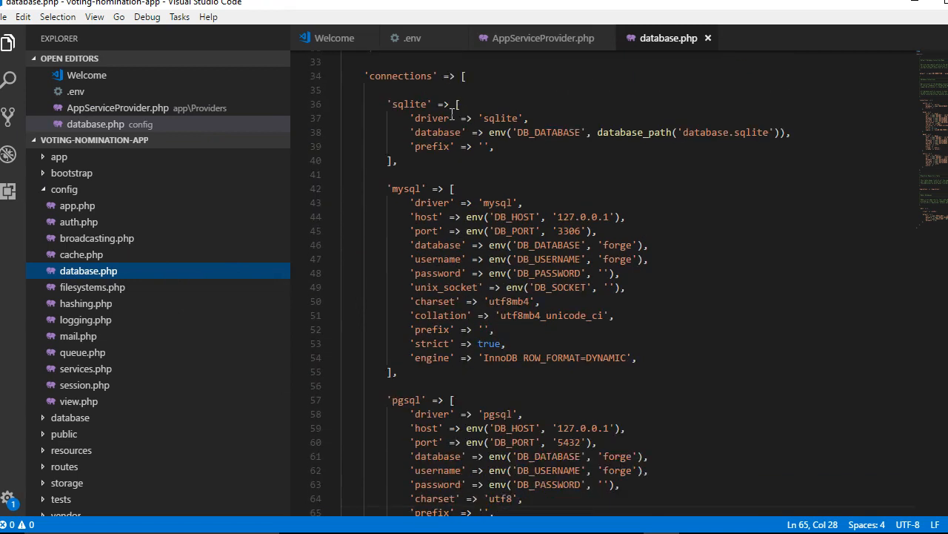
pyautogui.scroll(-3)
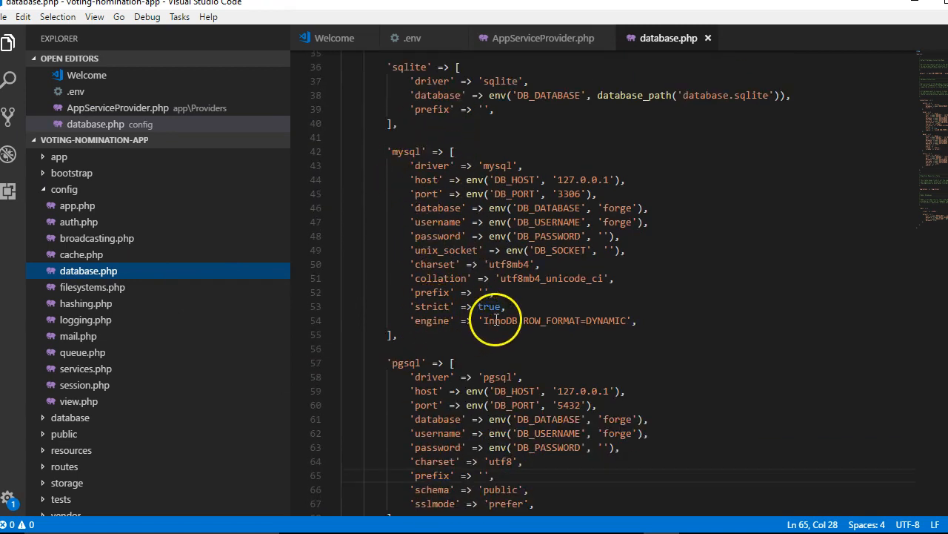
pyautogui.doubleClick(431, 320)
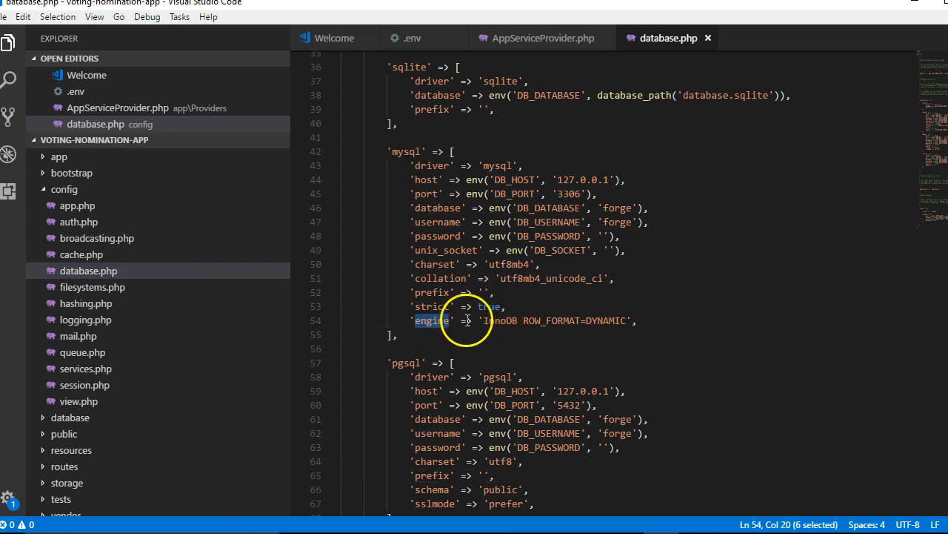
pyautogui.write('n')
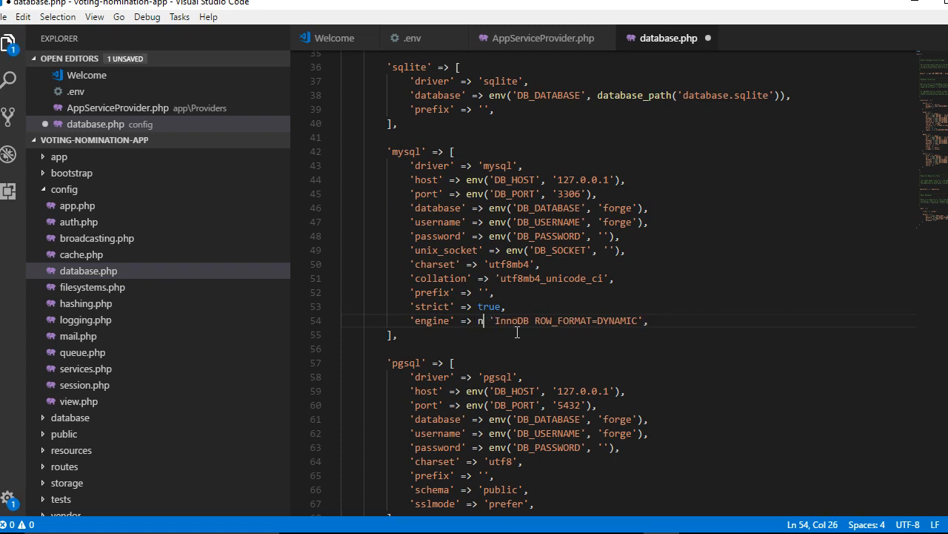
pyautogui.press('BackSpace')
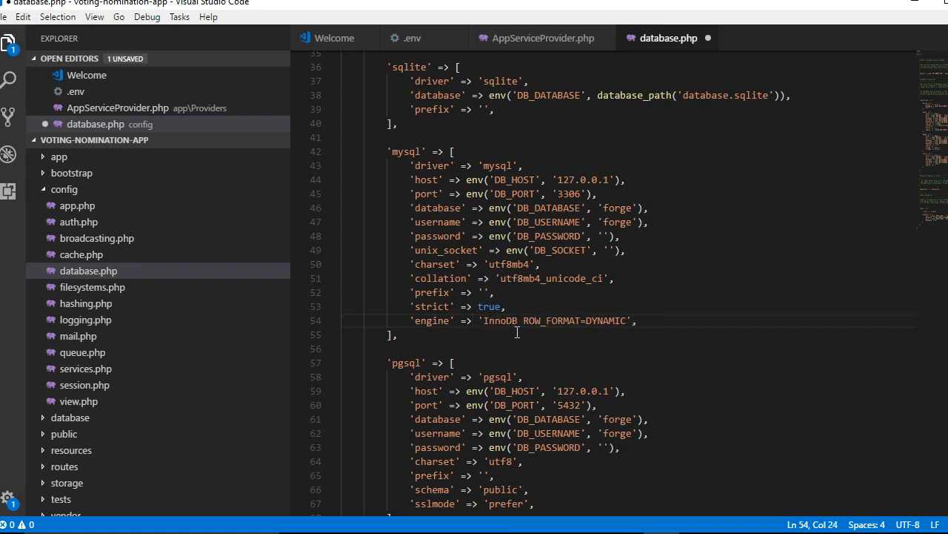
pyautogui.moveTo(482, 321); pyautogui.dragTo(609, 320)
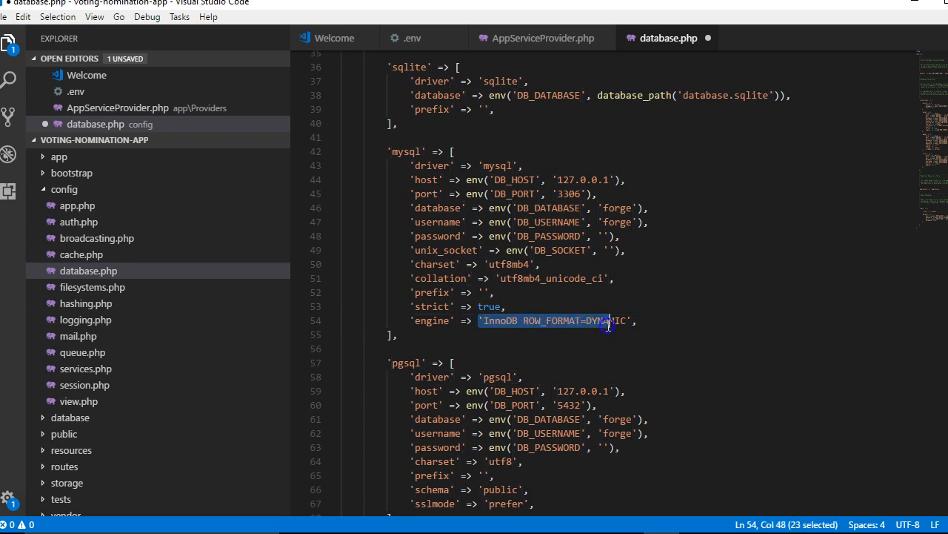
pyautogui.click(600, 349)
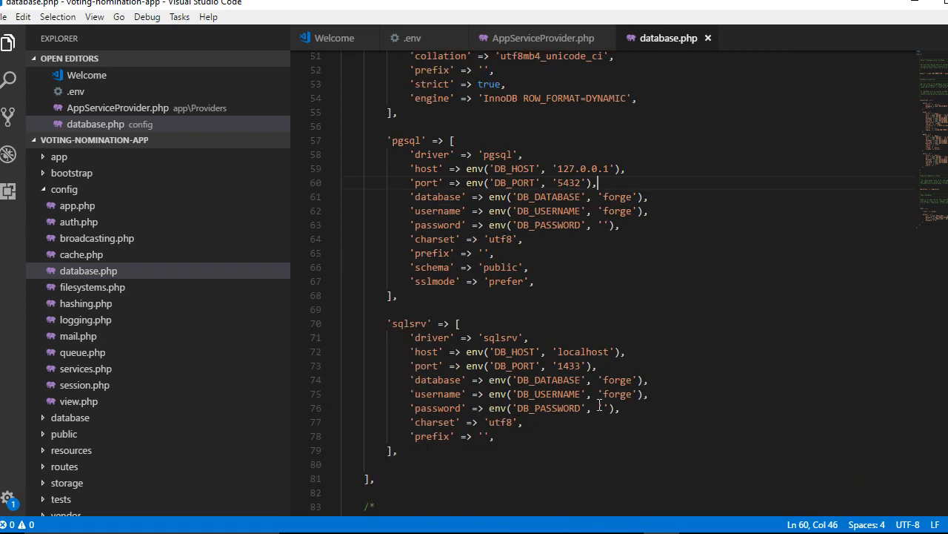
pyautogui.scroll(3)
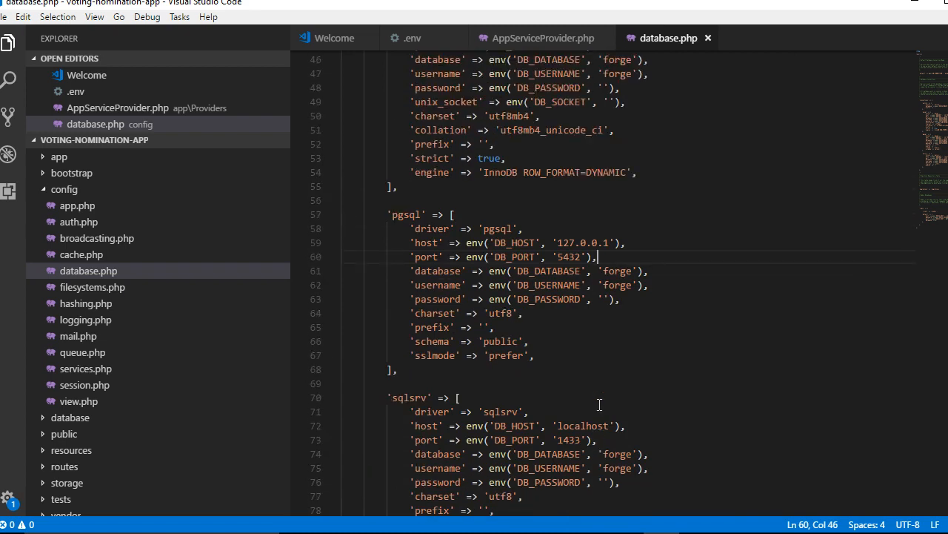
pyautogui.moveTo(30, 510)
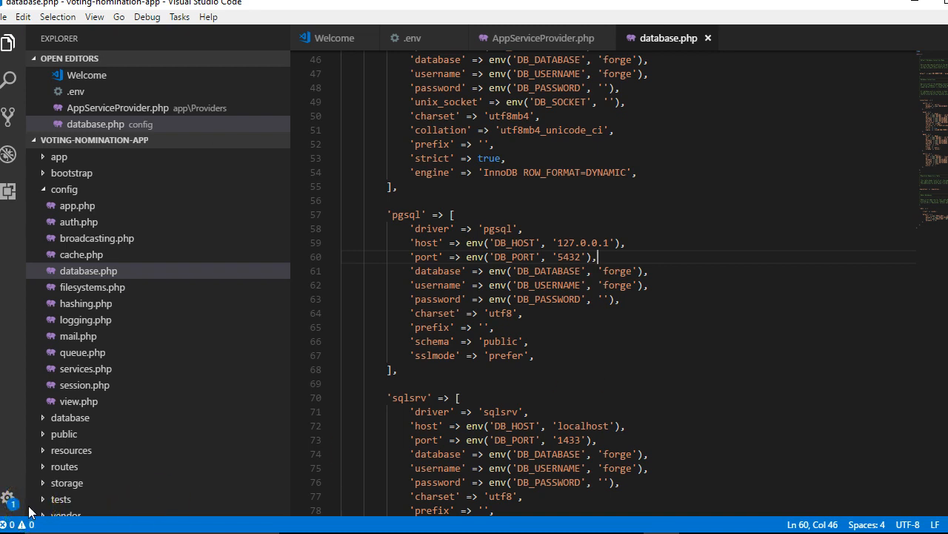
pyautogui.moveTo(754, 525)
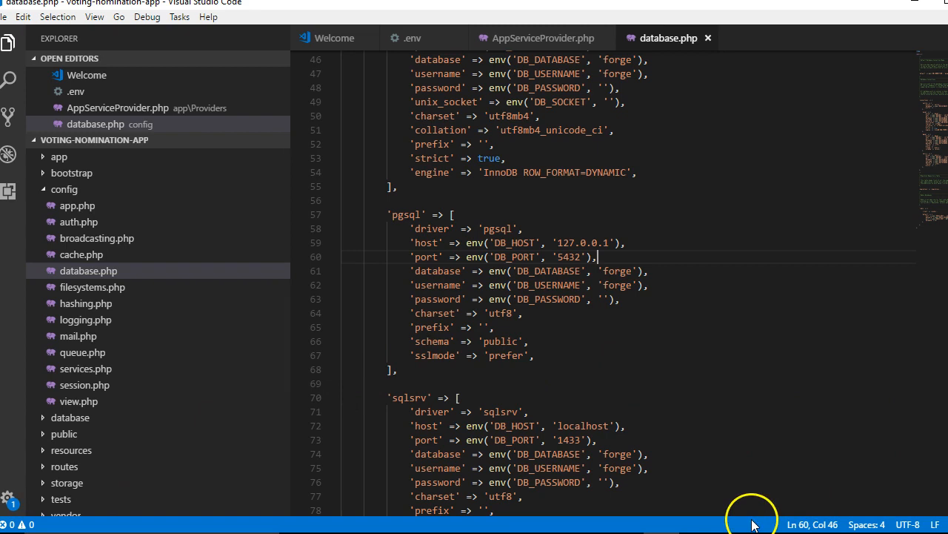
pyautogui.moveTo(35, 507)
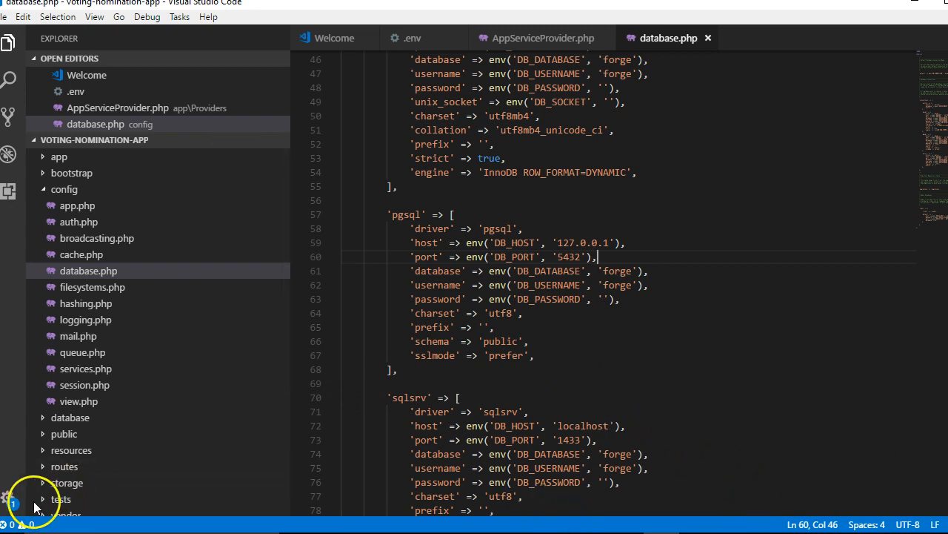